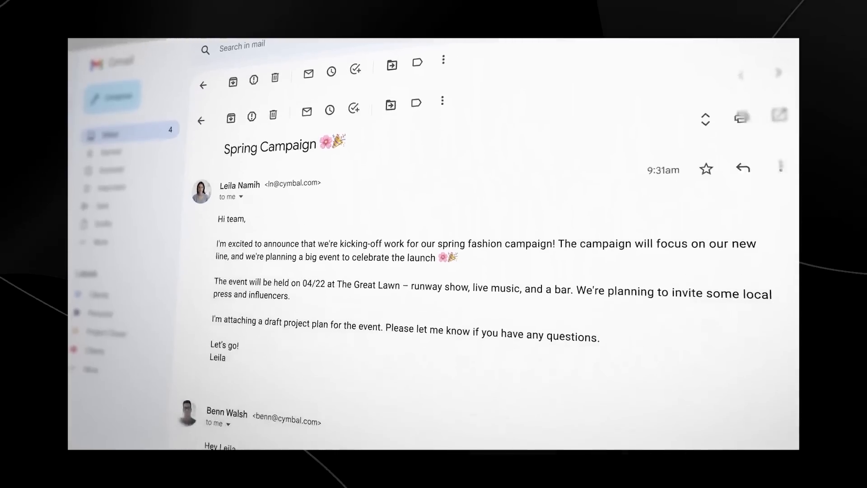
# Step: Request a 'More whimsical' rewrite of the theme paragraph via Help me write
pyautogui.scroll(-3)
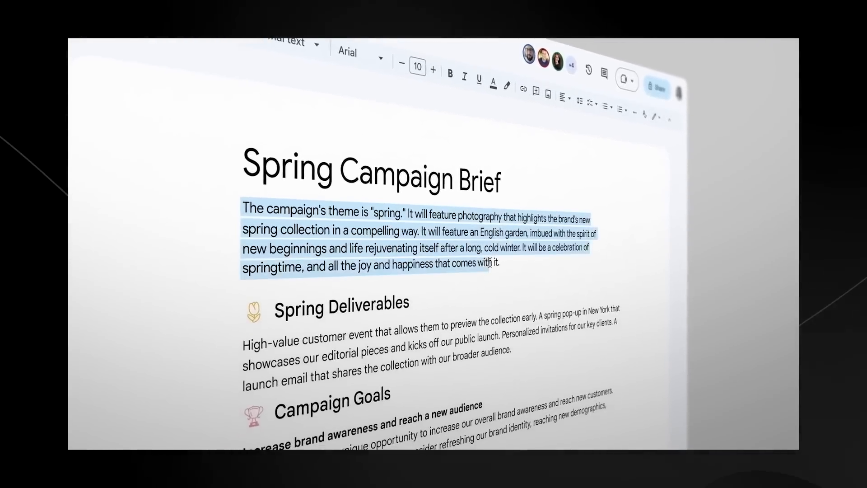
pyautogui.write('More whimsi')
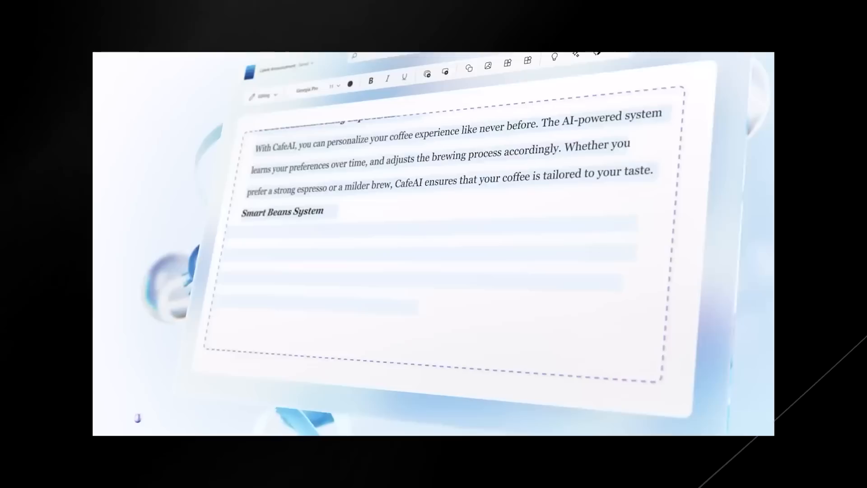
pyautogui.scroll(-3)
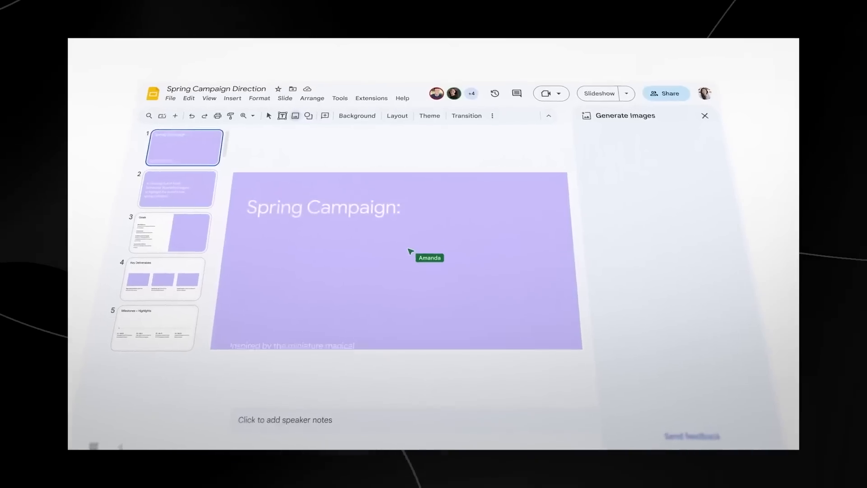
# Step: Generate a Photo-style image from the prompt 'miniature magical gardens' for the slide
pyautogui.write('miniature magical gardens')
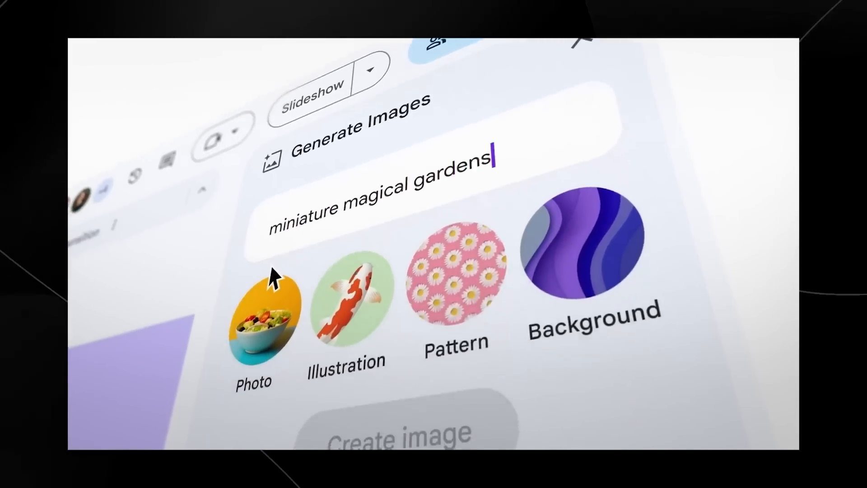
pyautogui.click(399, 437)
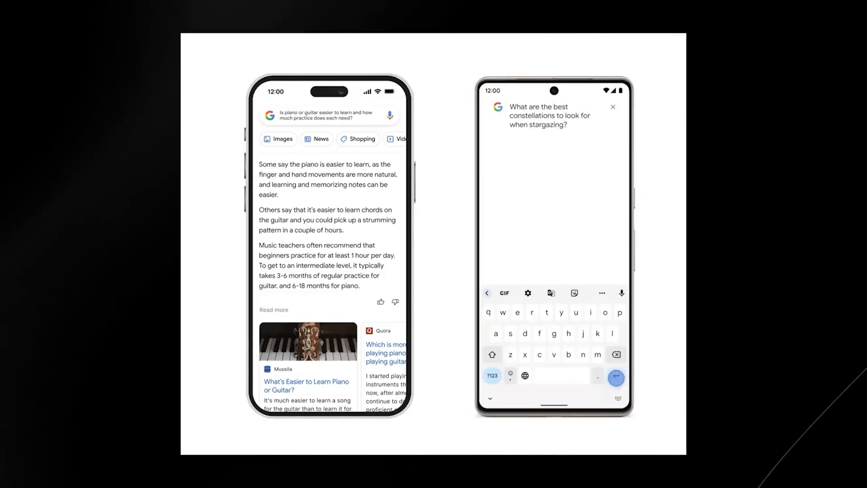
# Step: Submit the stargazing constellations question and review the AI overview listing Orion, Cassiopeia, Ursa Major and Pegasus
pyautogui.press('enter')
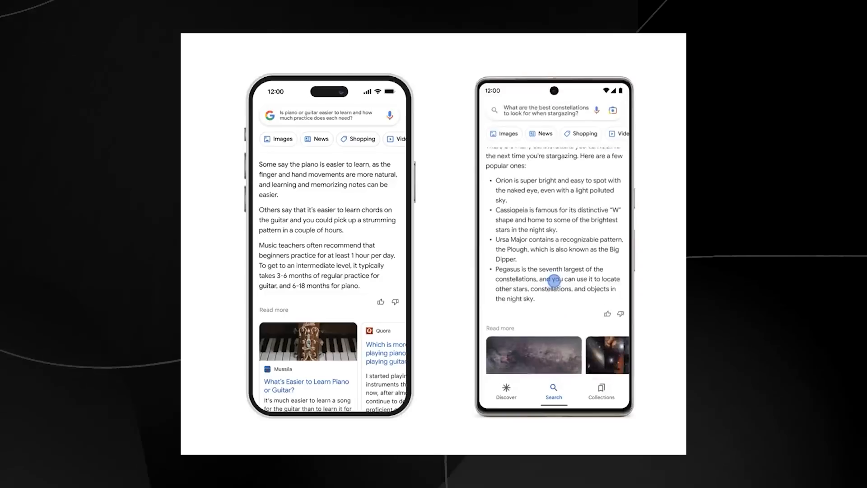
pyautogui.scroll(-3)
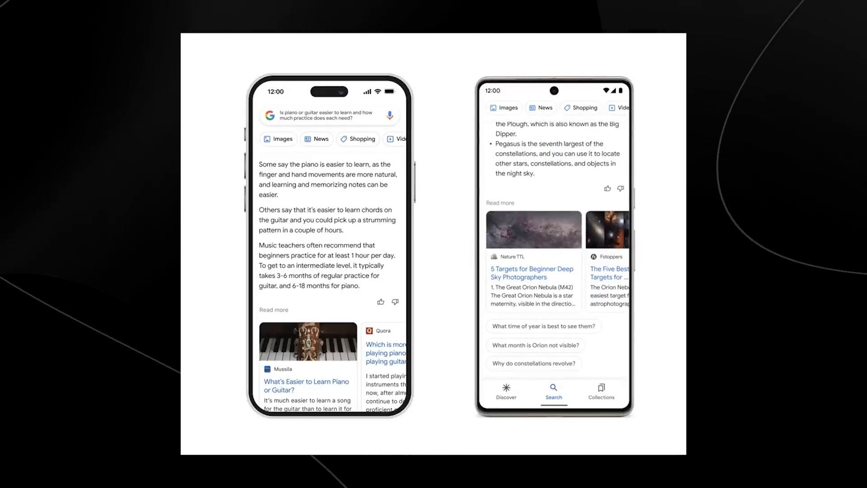